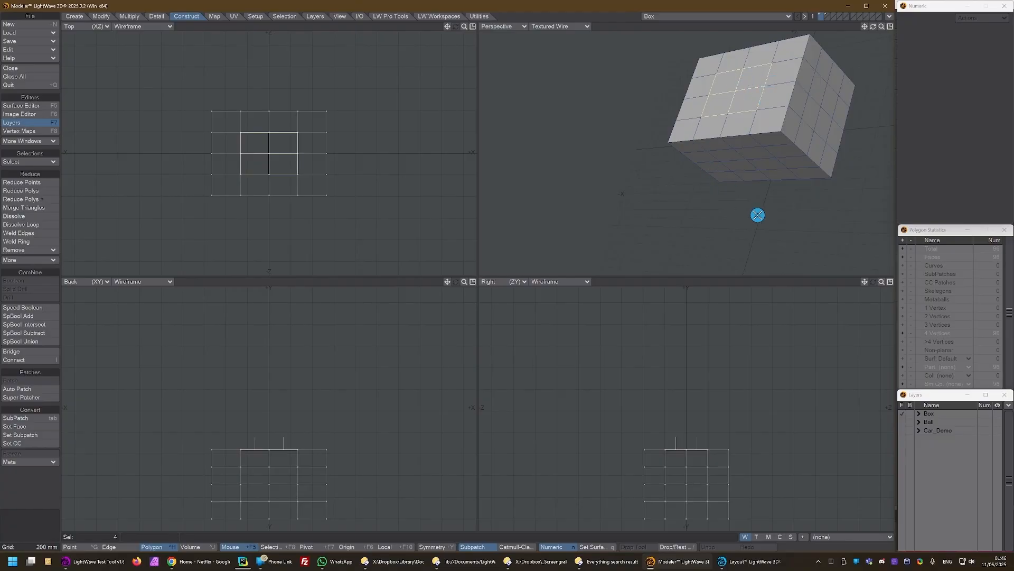
Delete the four top faces of the box and fill the hole with Super Patcher
key("Delete")
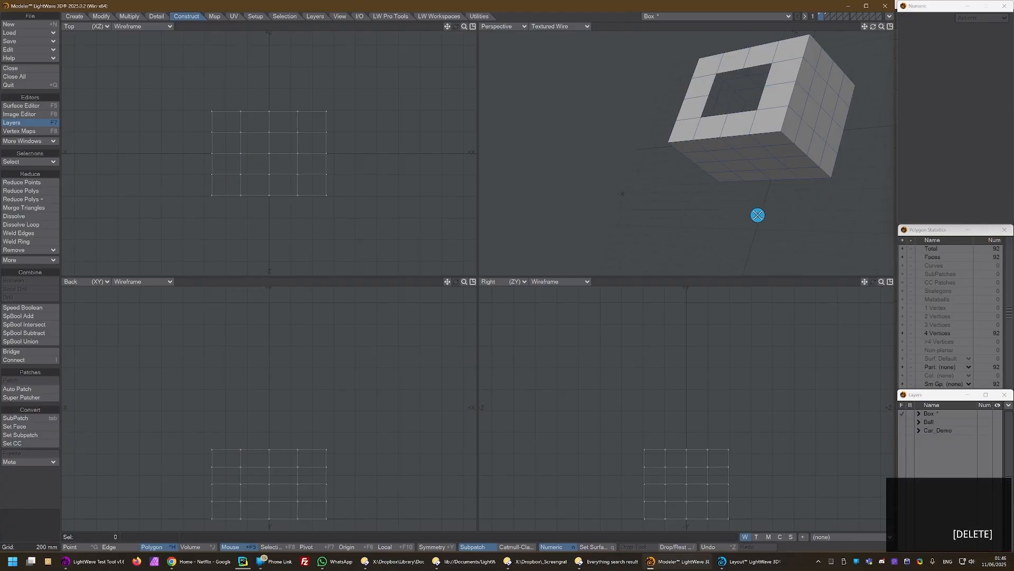
left_click(72, 547)
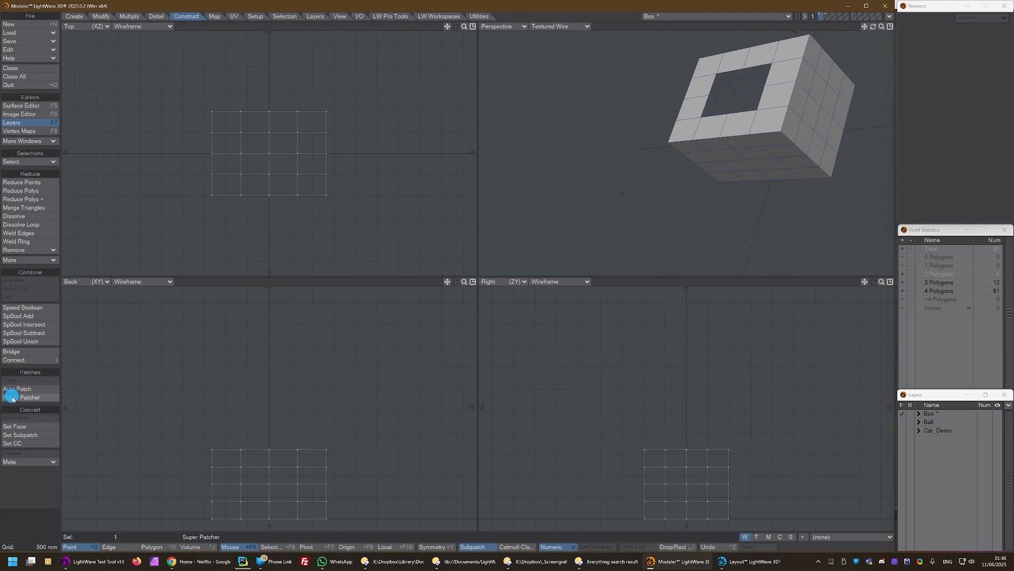
left_click(20, 397)
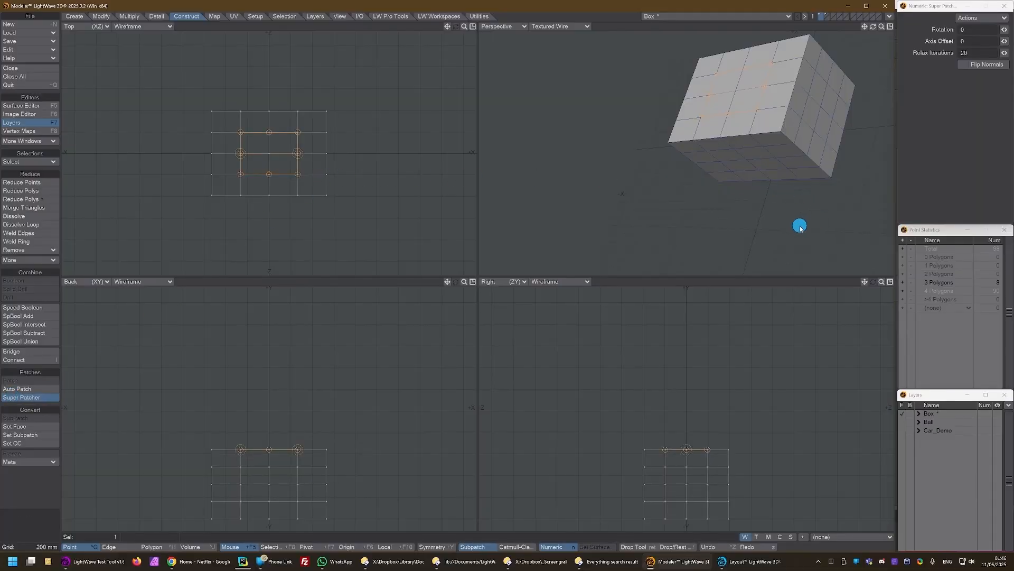
mouse_move(730, 72)
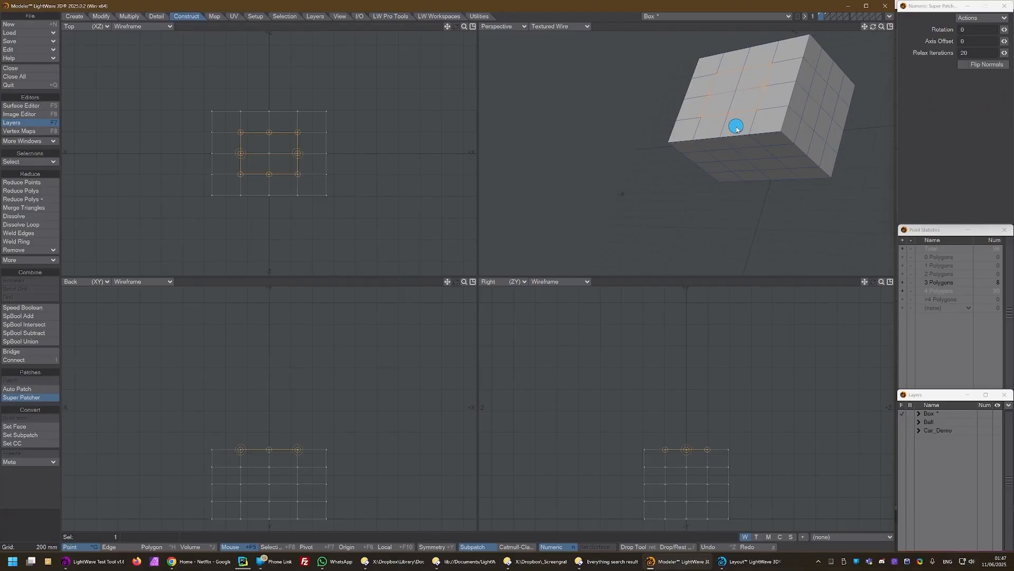
mouse_move(749, 127)
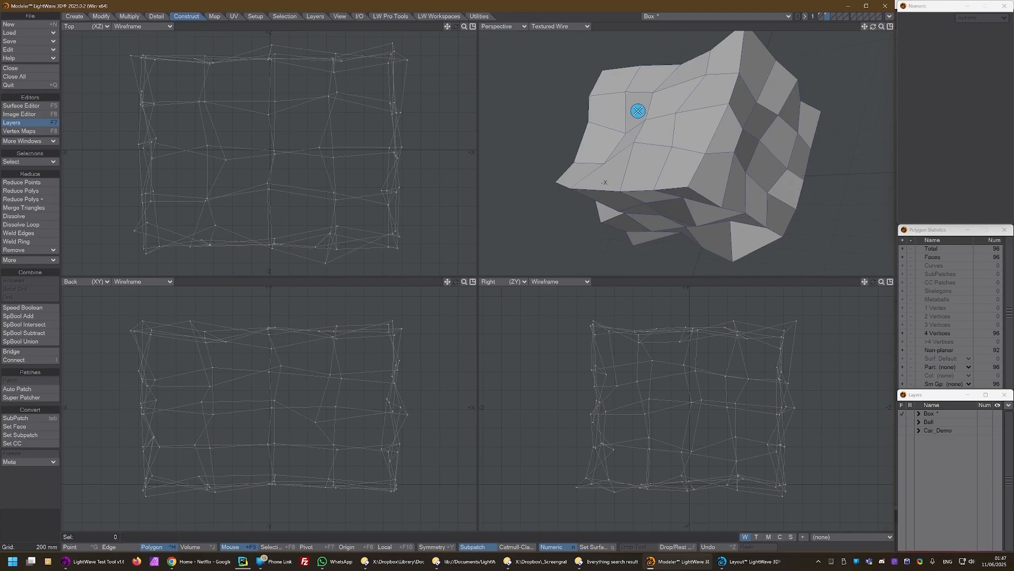
Delete a lasso-selected cluster of top faces from the jittered box, then pick a rim edge
left_click_drag(637, 110, 659, 132)
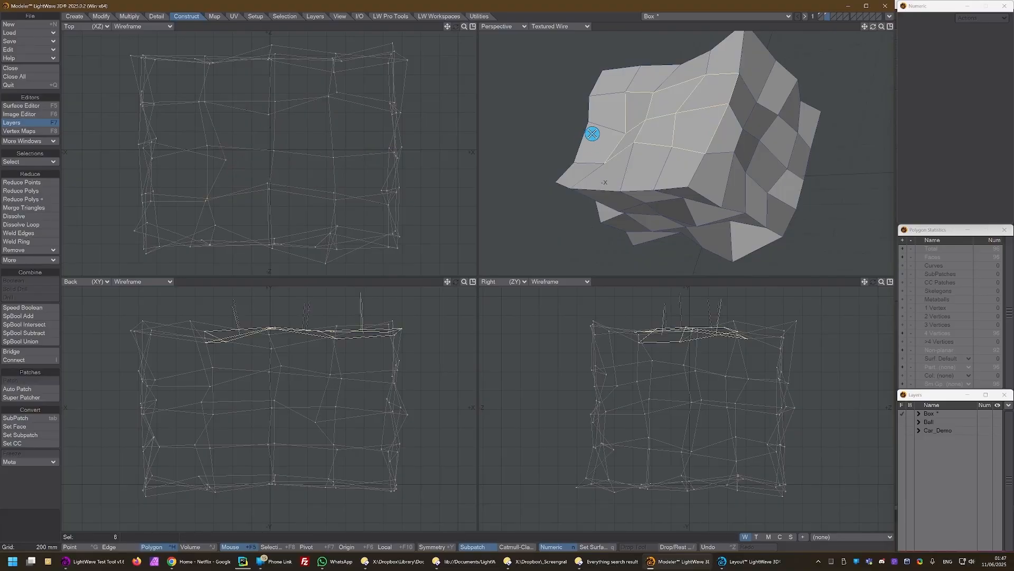
key("Delete")
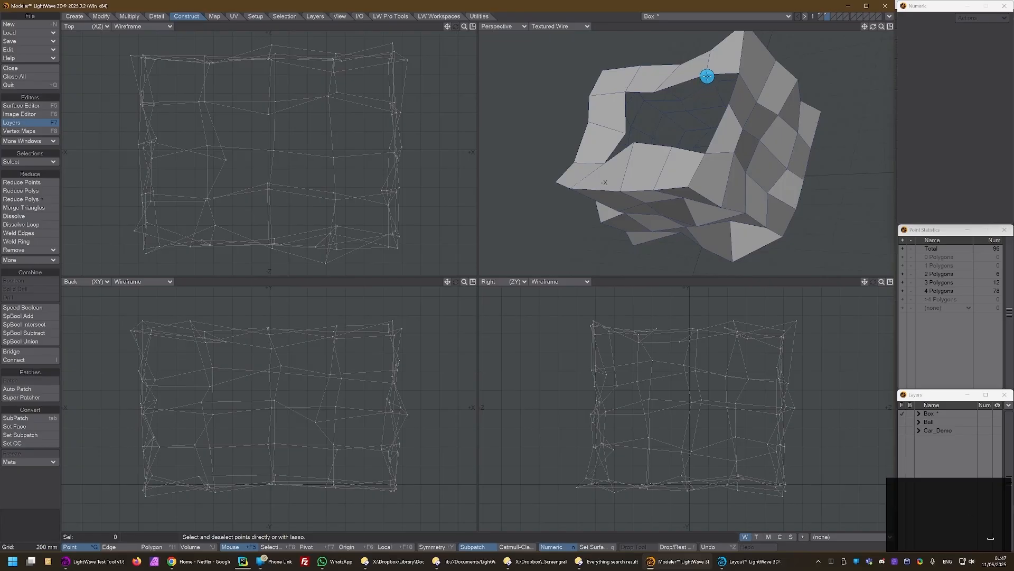
left_click(89, 547)
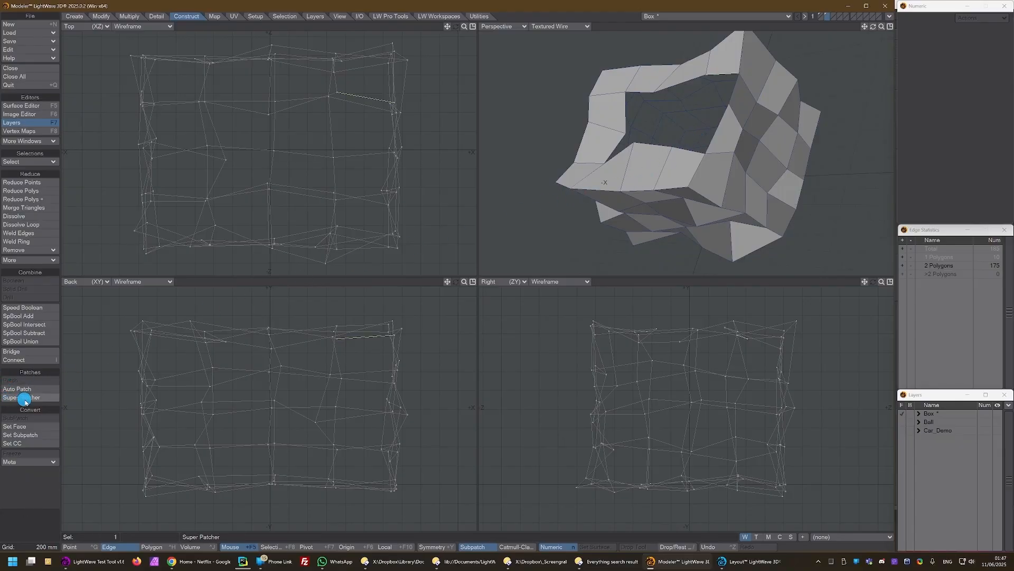
Super Patch the ragged hole with Flip Normals on and Relax Iterations at 0
left_click(18, 397)
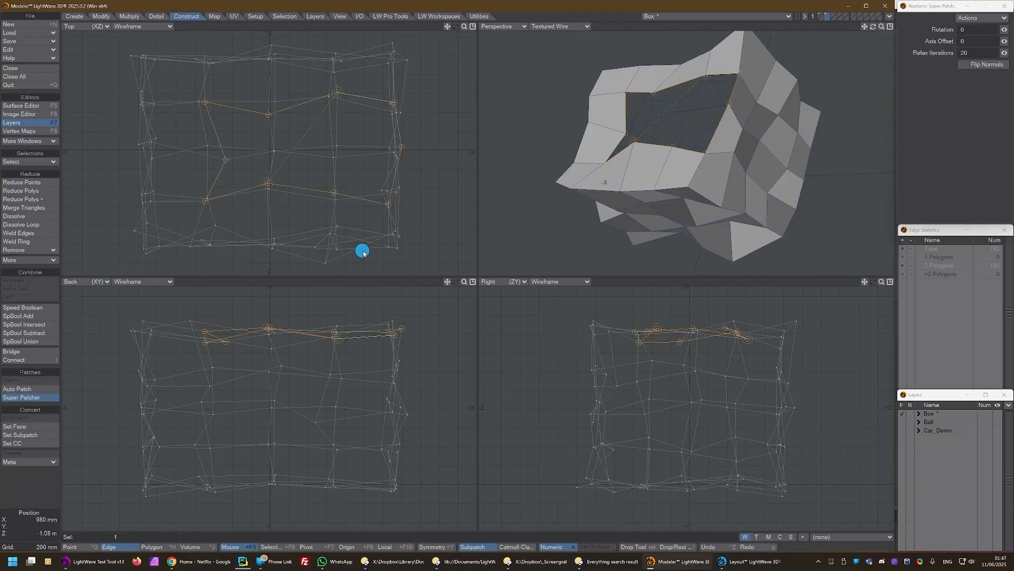
mouse_move(683, 136)
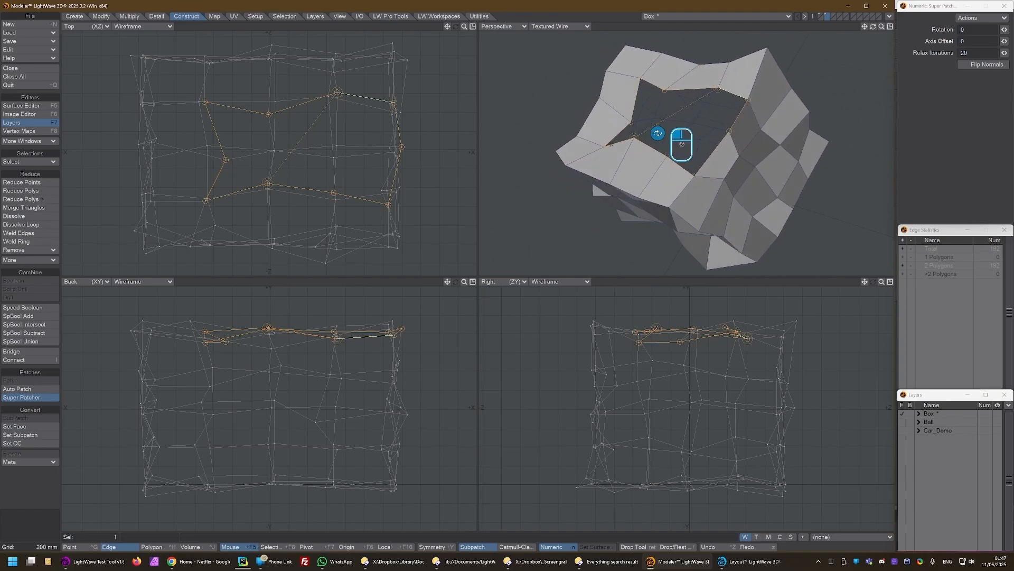
left_click_drag(681, 142, 726, 168)
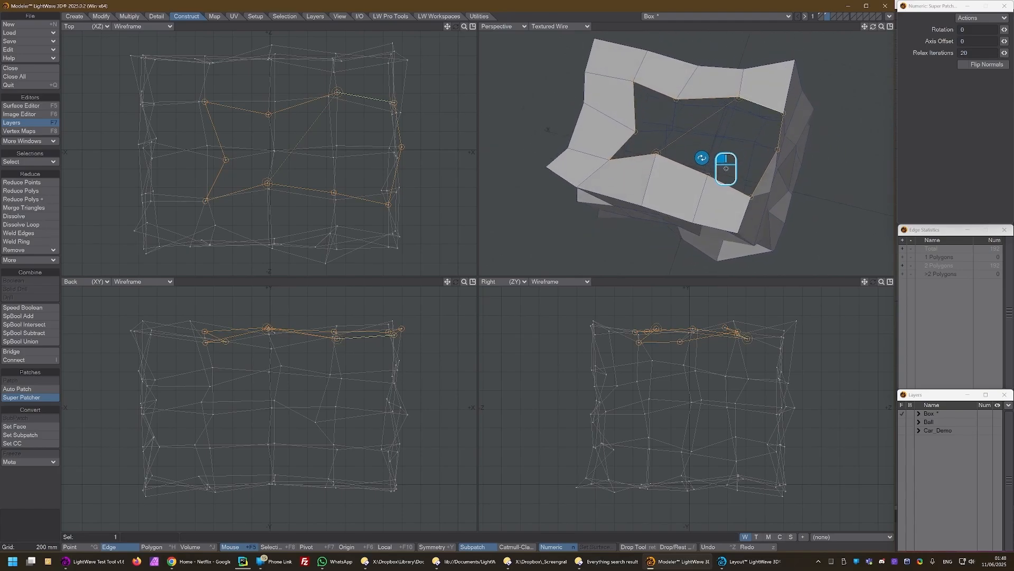
left_click_drag(724, 168, 671, 191)
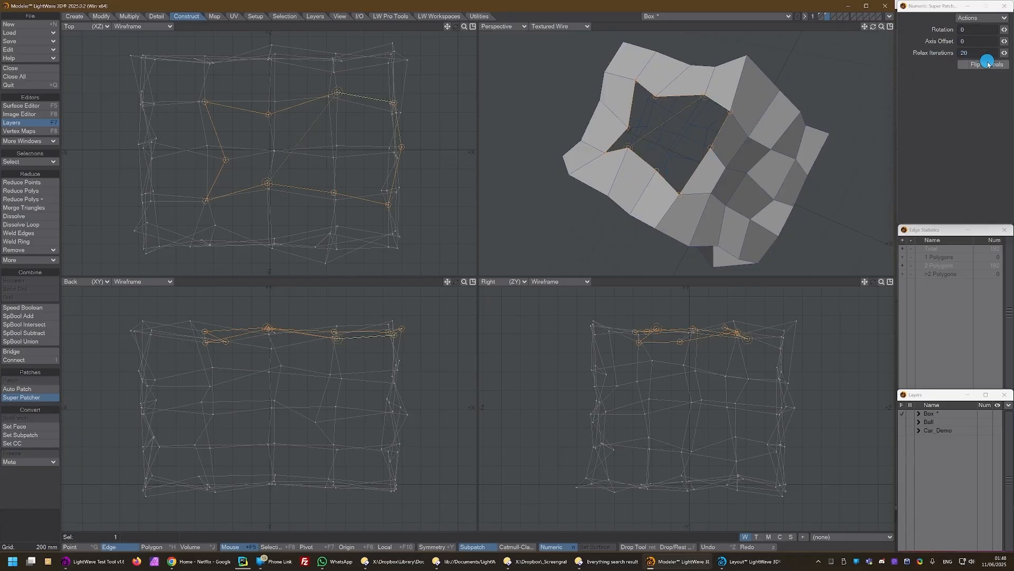
left_click(983, 64)
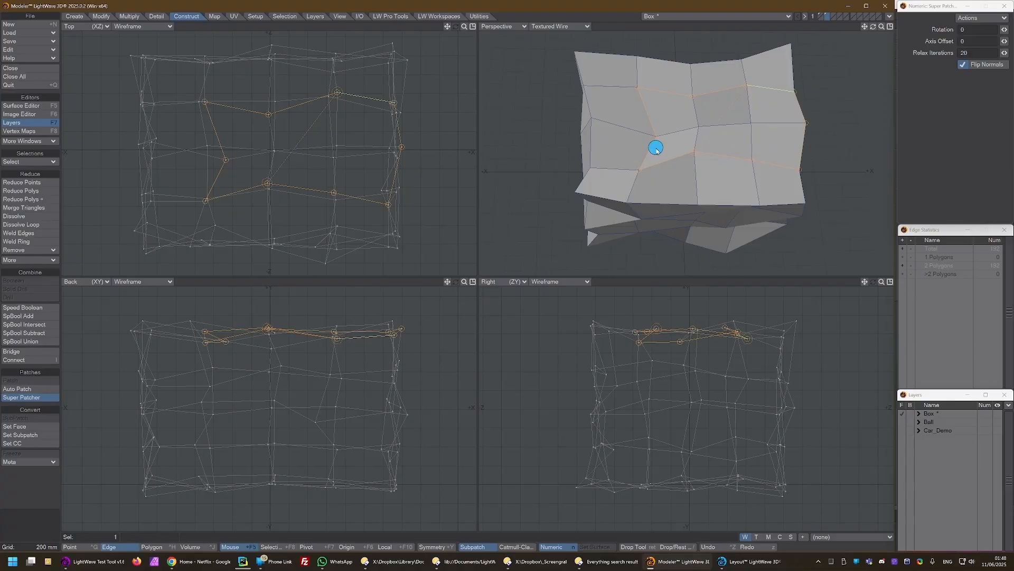
mouse_move(632, 210)
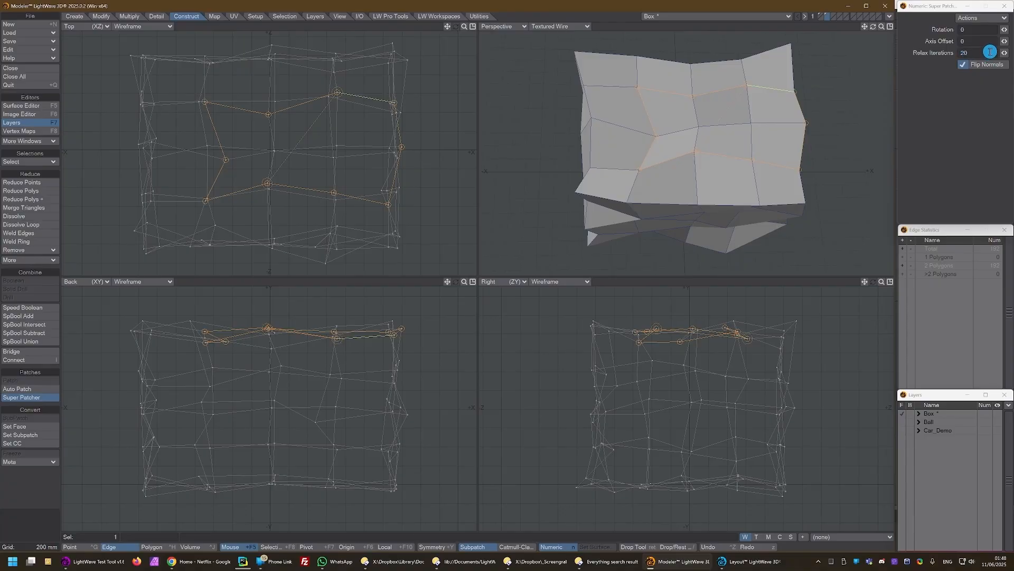
left_click(973, 53)
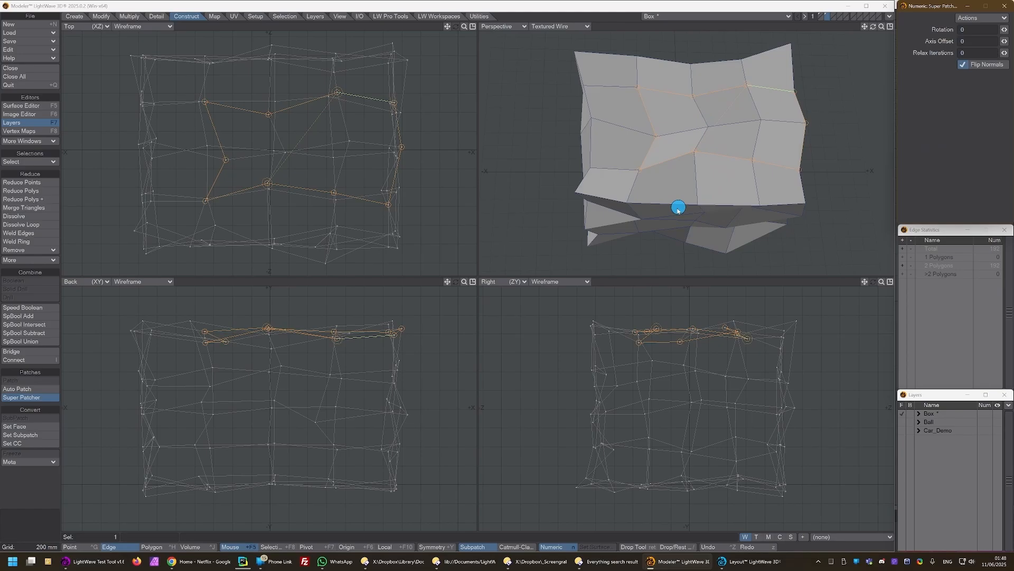
mouse_move(744, 143)
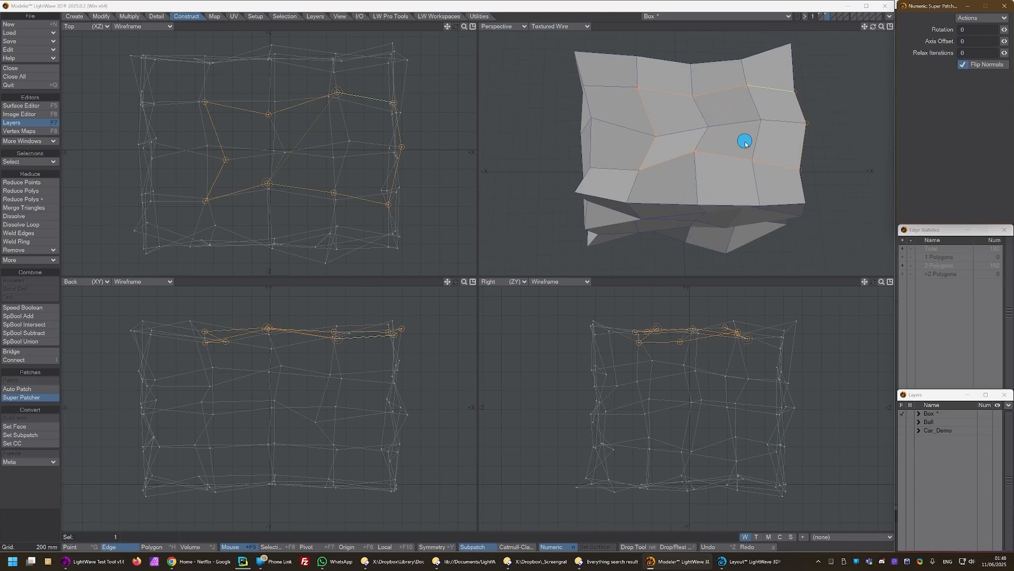
mouse_move(744, 146)
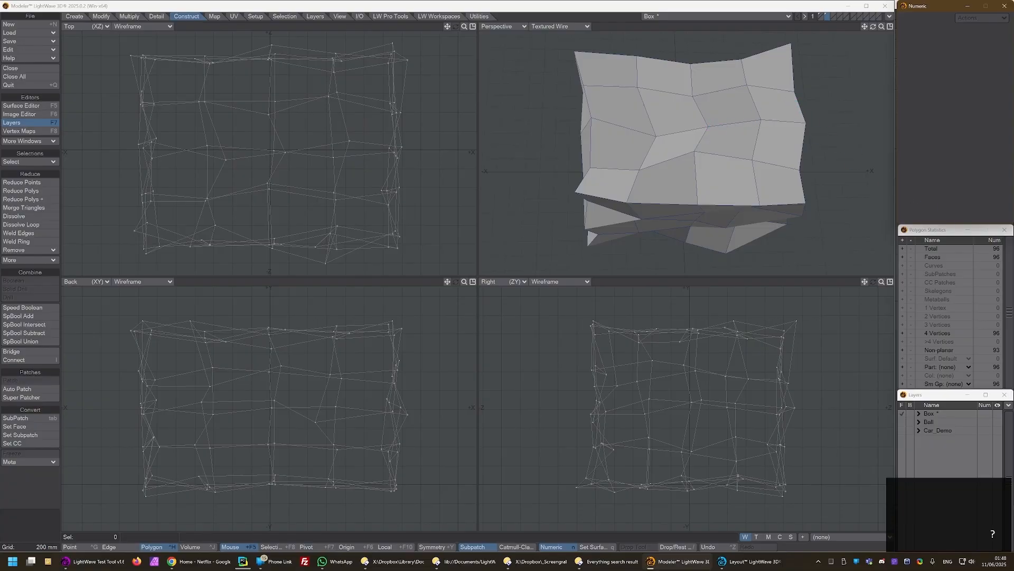
In the Ball layer, Super Patch the hole's border points and adjust Relax Iterations
left_click(928, 421)
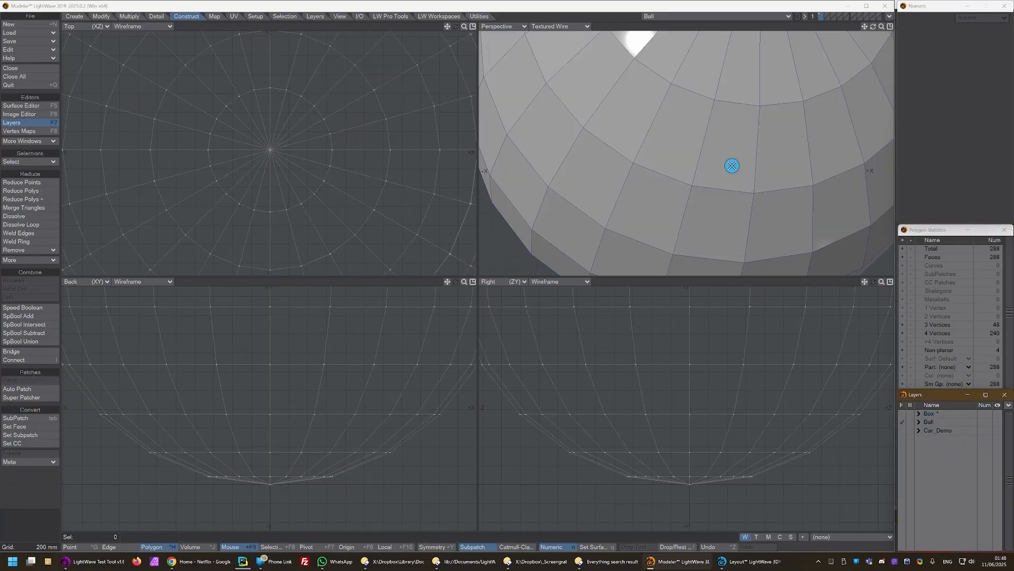
left_click(793, 185)
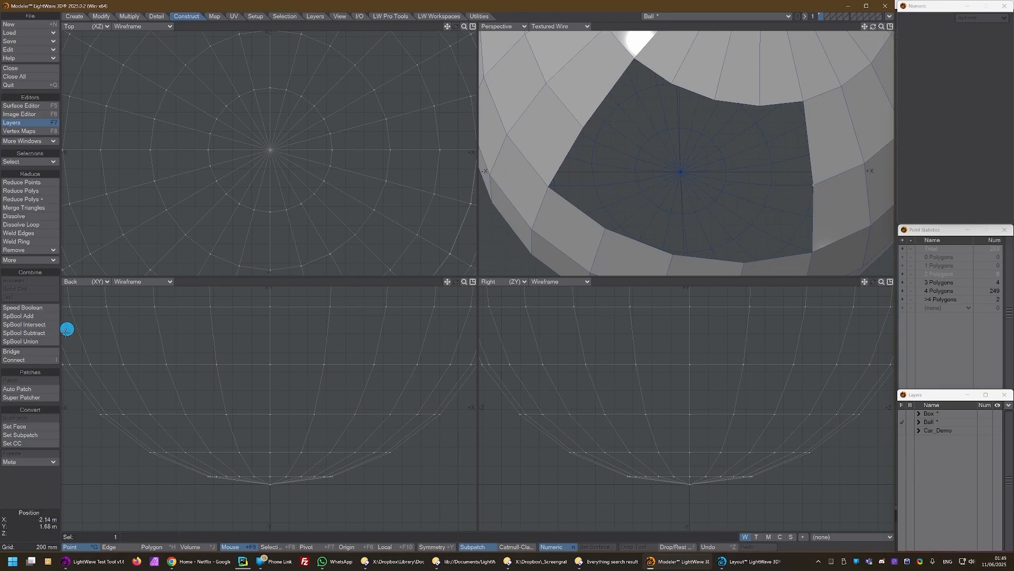
left_click(22, 396)
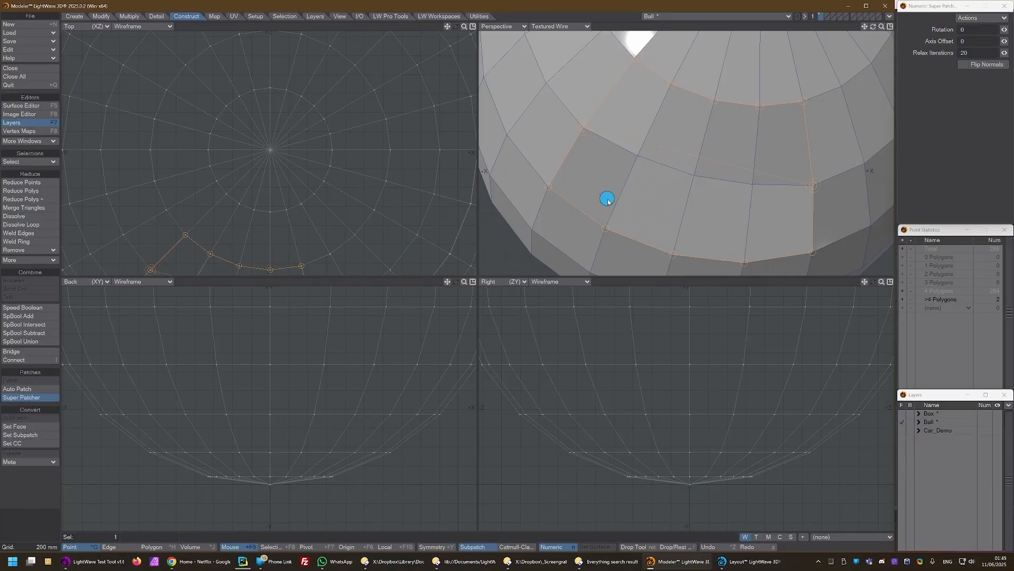
mouse_move(542, 273)
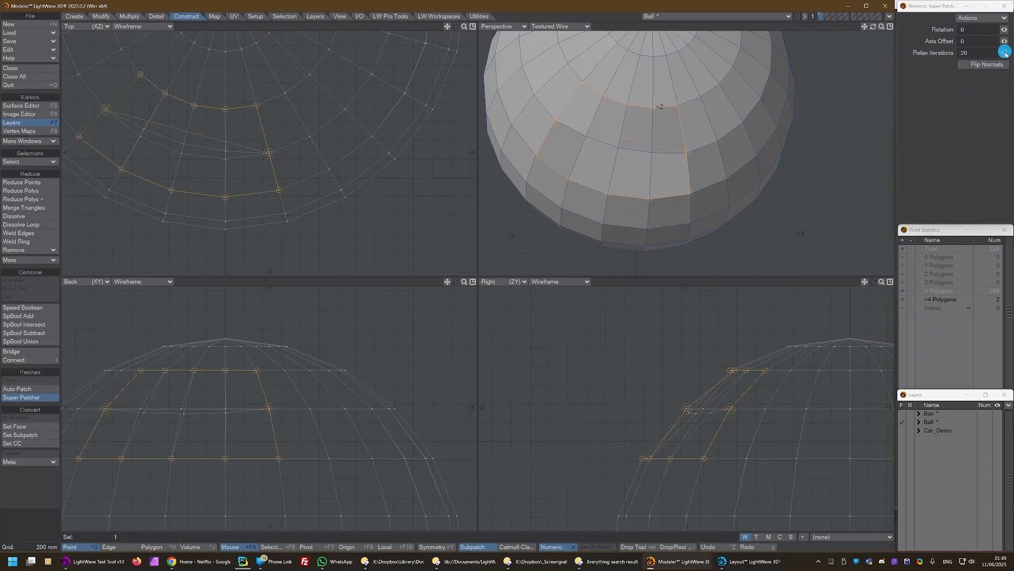
left_click(1005, 52)
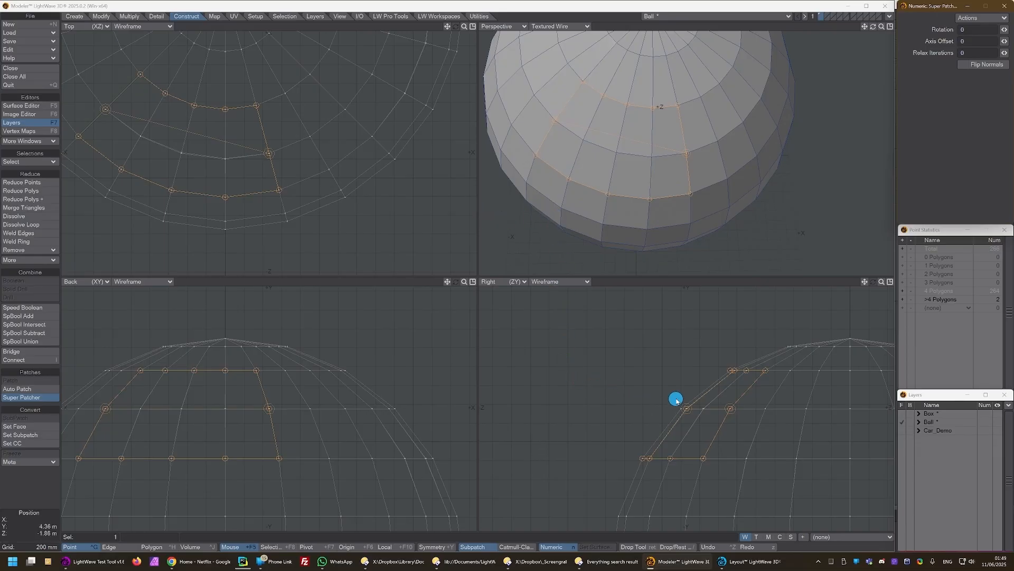
mouse_move(638, 147)
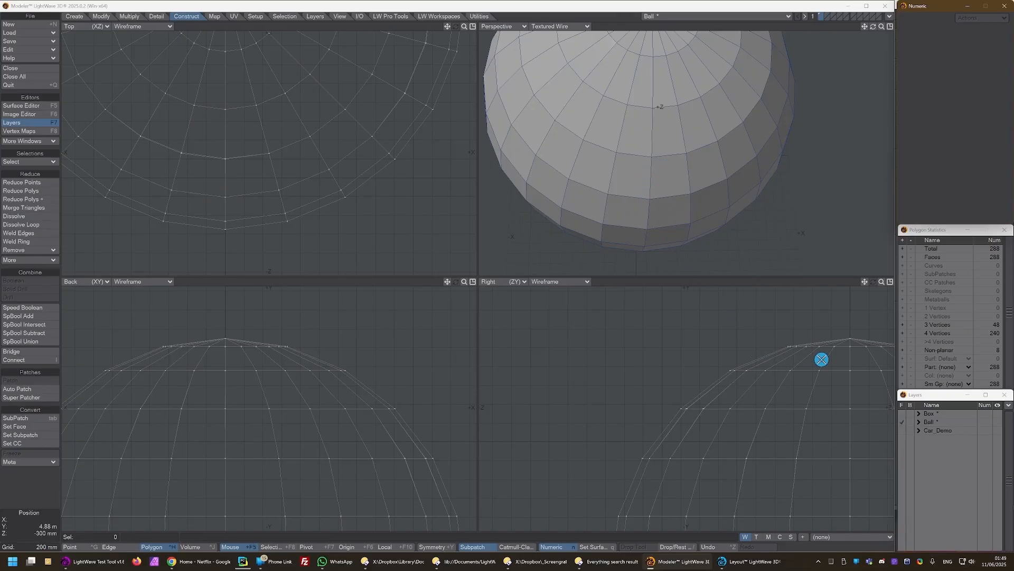
Switch to the Car_Demo layer, orbit to the bonnet and delete its patch polygons
left_click(944, 430)
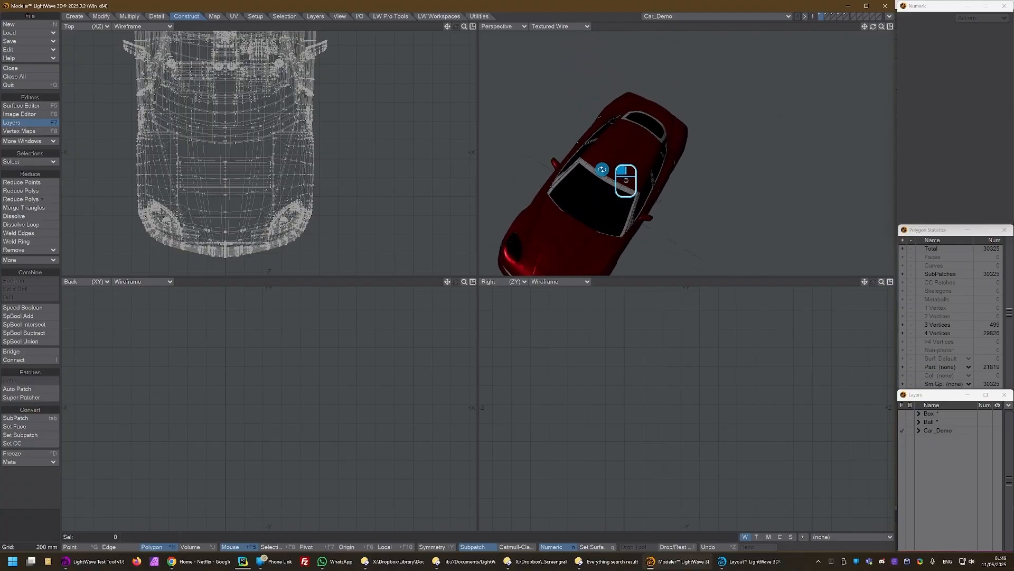
left_click_drag(625, 180, 794, 219)
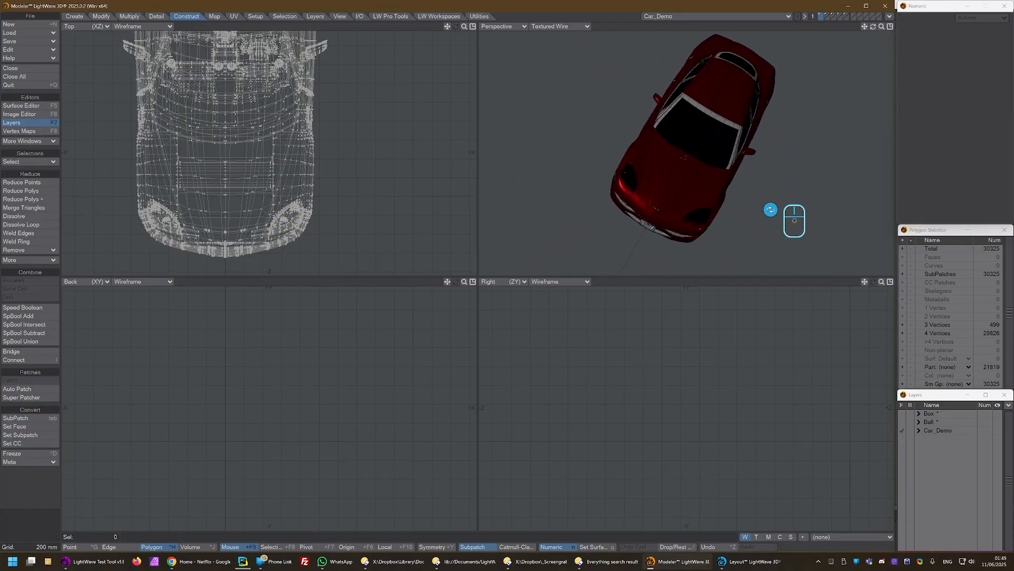
left_click_drag(770, 208, 750, 219)
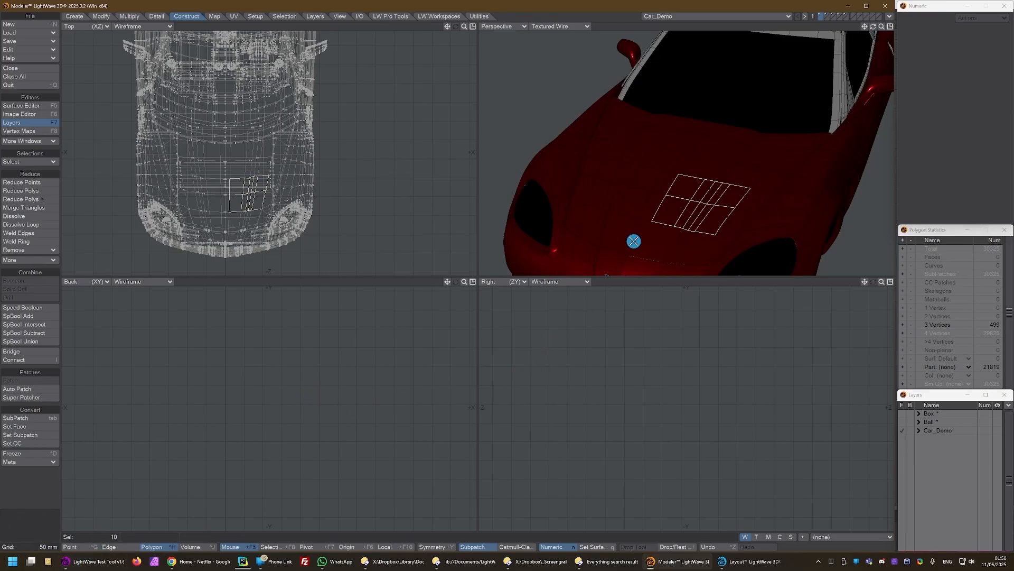
key("Delete")
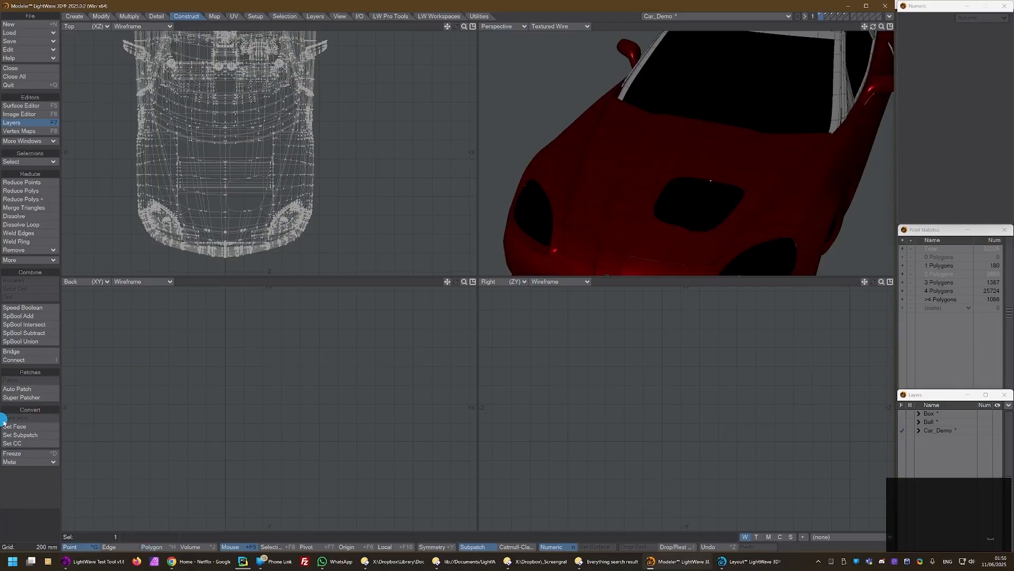
Super Patch the bonnet hole and adjust the patch's relax setting
left_click(27, 397)
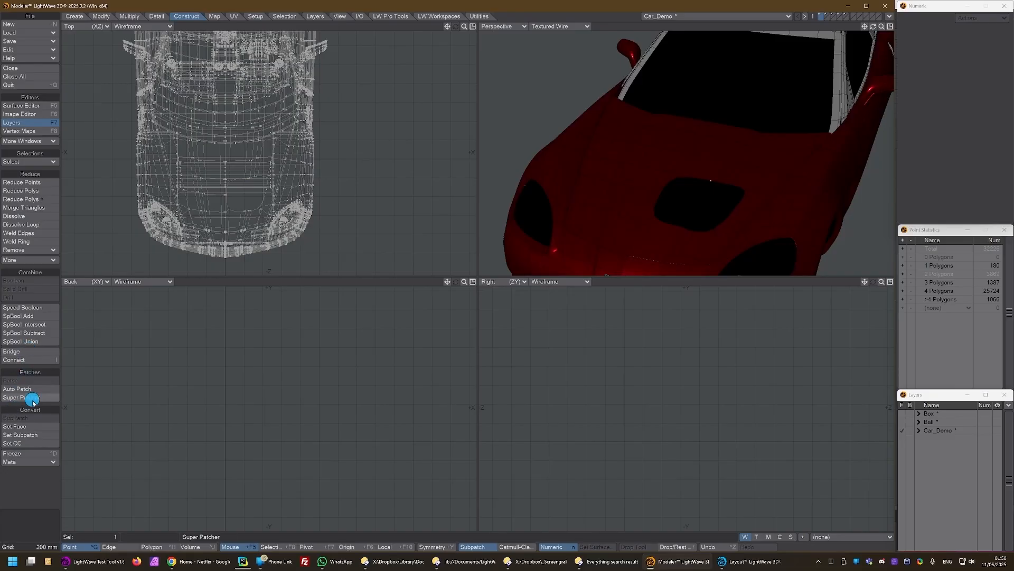
left_click(17, 397)
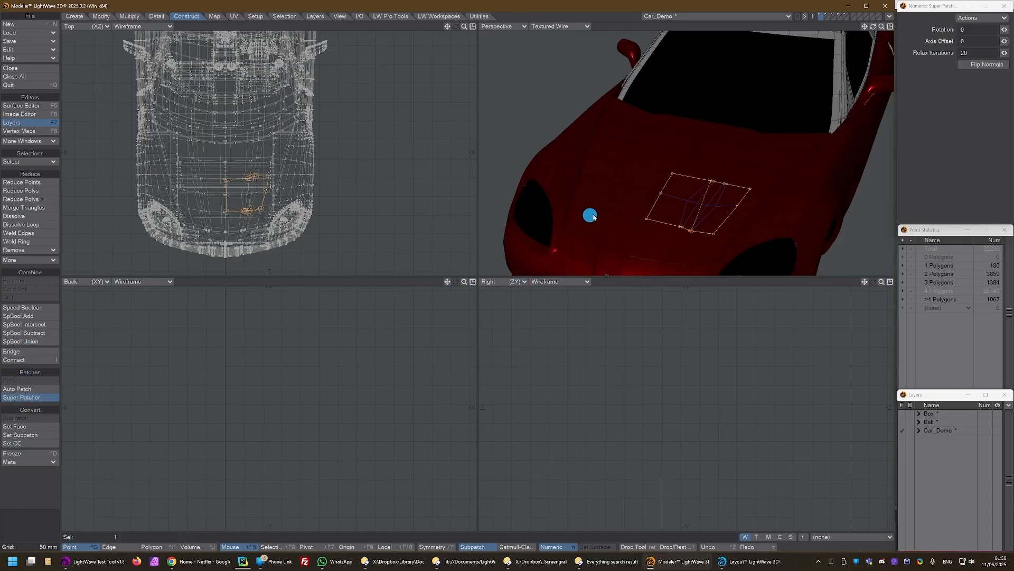
left_click_drag(590, 215, 711, 205)
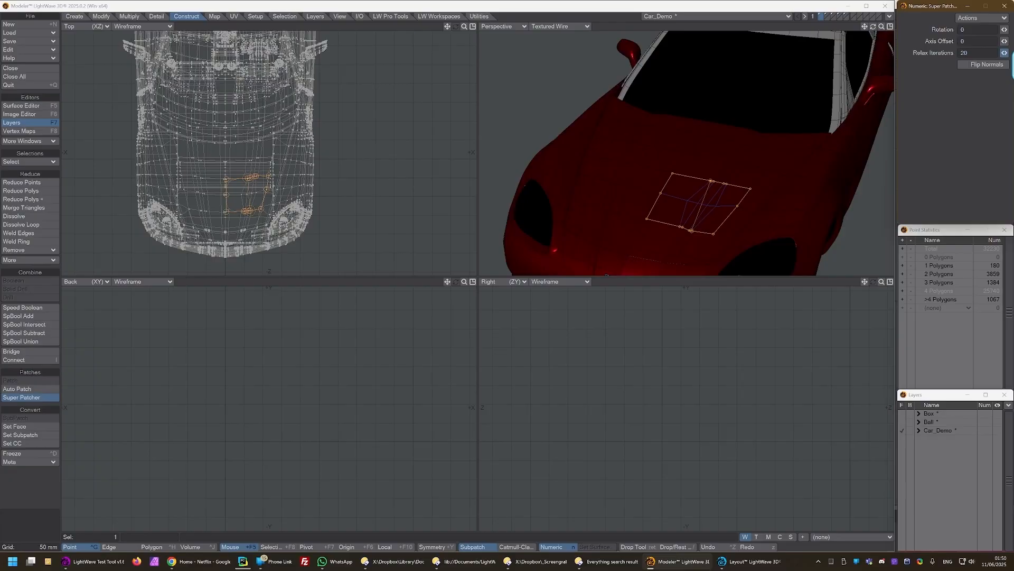
left_click(983, 64)
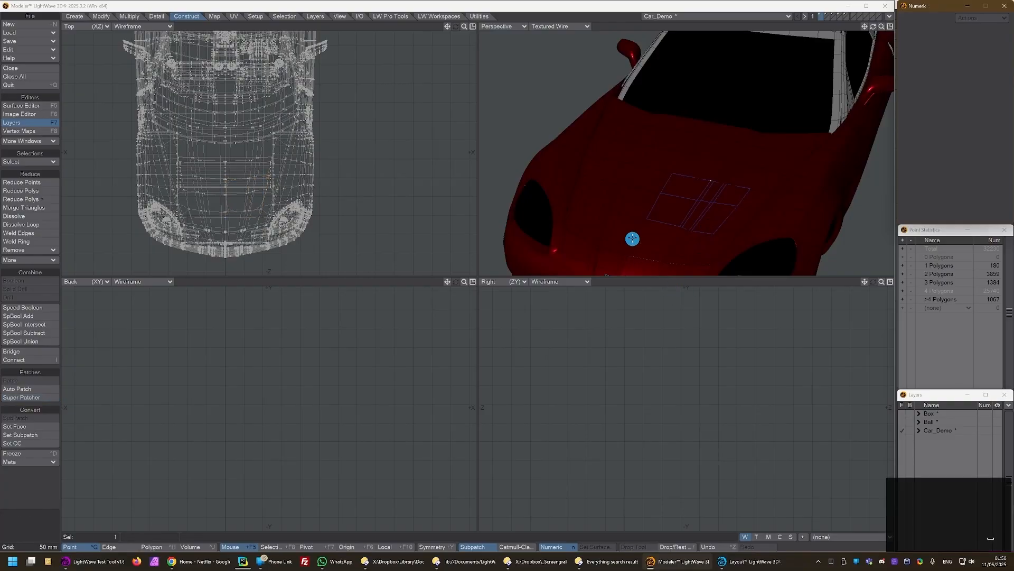
left_click_drag(632, 239, 714, 211)
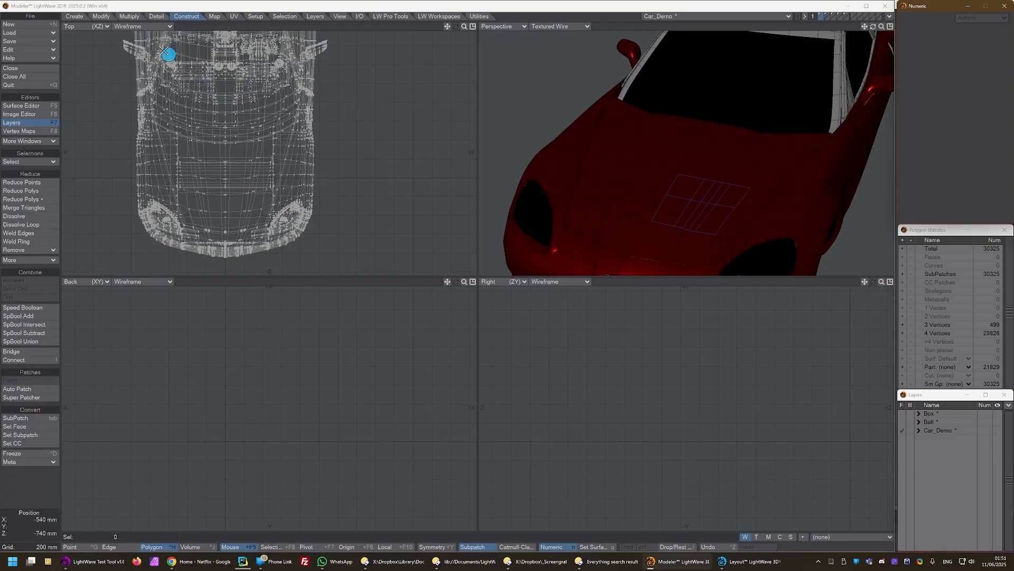
Set the bonnet patch's sketch colour to Black from the Detail tab
left_click(157, 17)
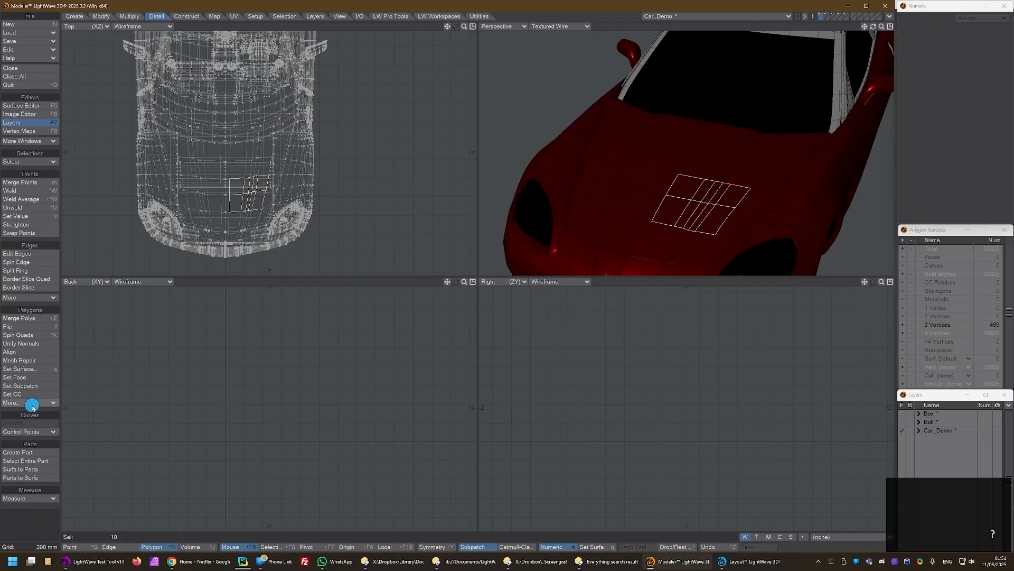
mouse_move(47, 406)
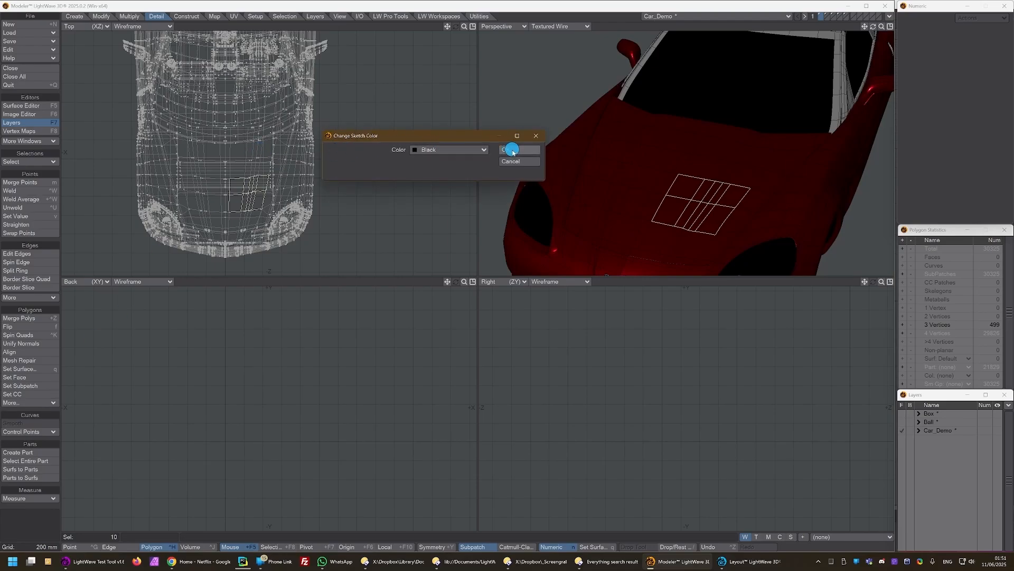
left_click(519, 149)
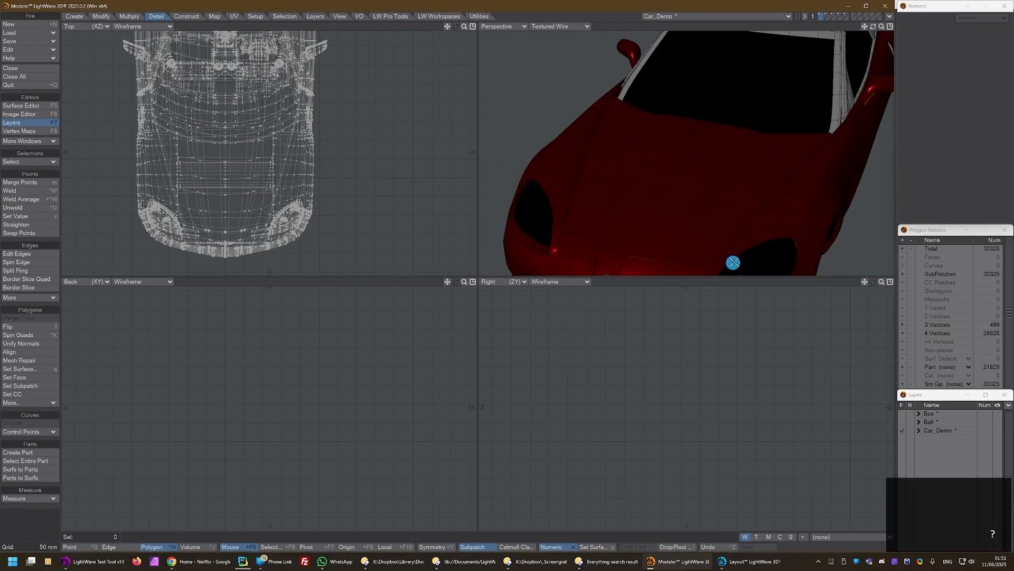